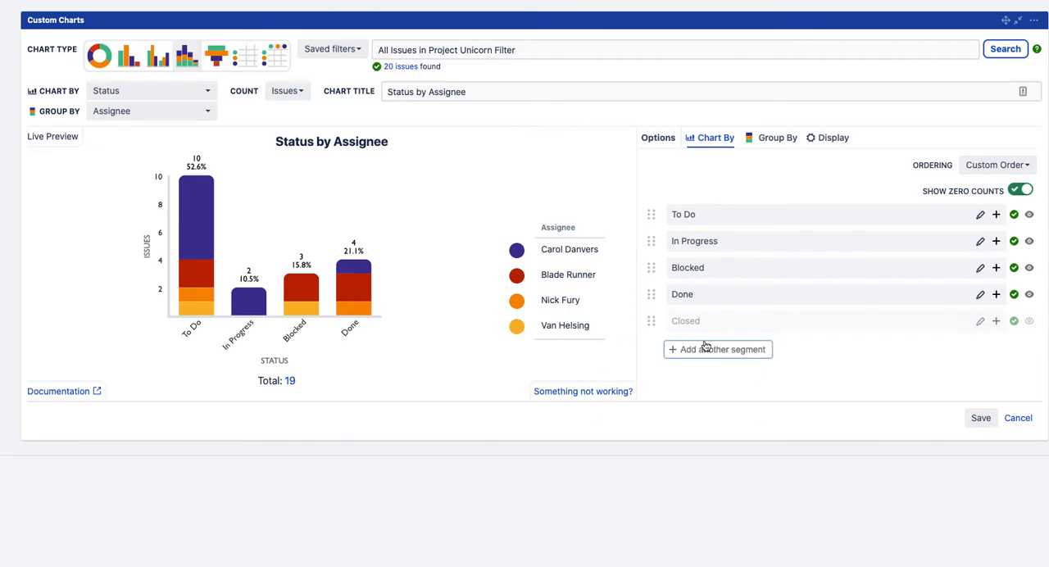
Add a zero-count In Review status segment to the Status by Assignee bar chart.
{"action": "left_click", "coordinate": [718, 349]}
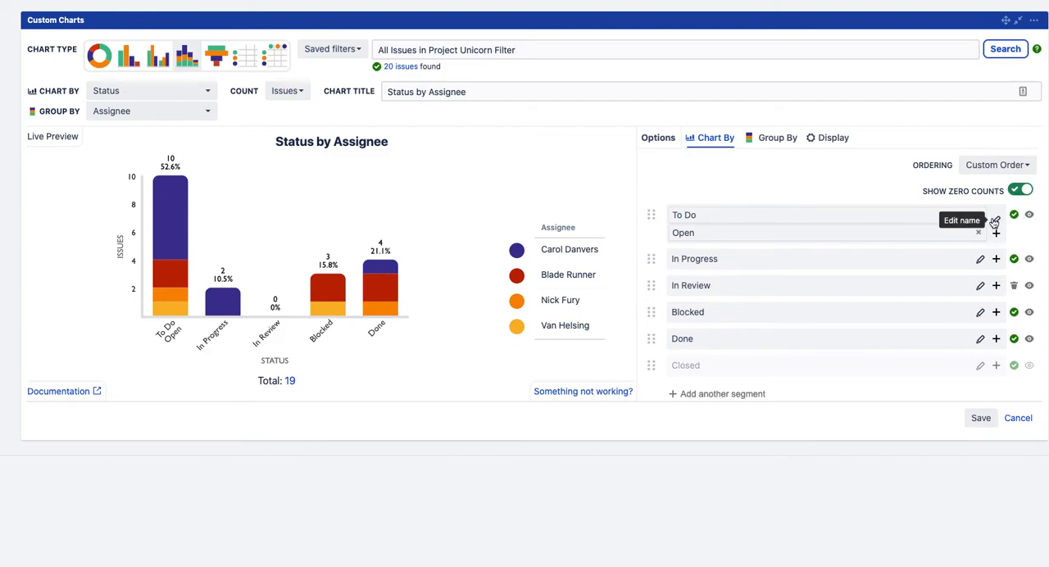
Rename the combined To Do and Open segment to Backlog.
{"action": "left_click", "coordinate": [833, 137]}
{"action": "type", "text": "Backlog"}
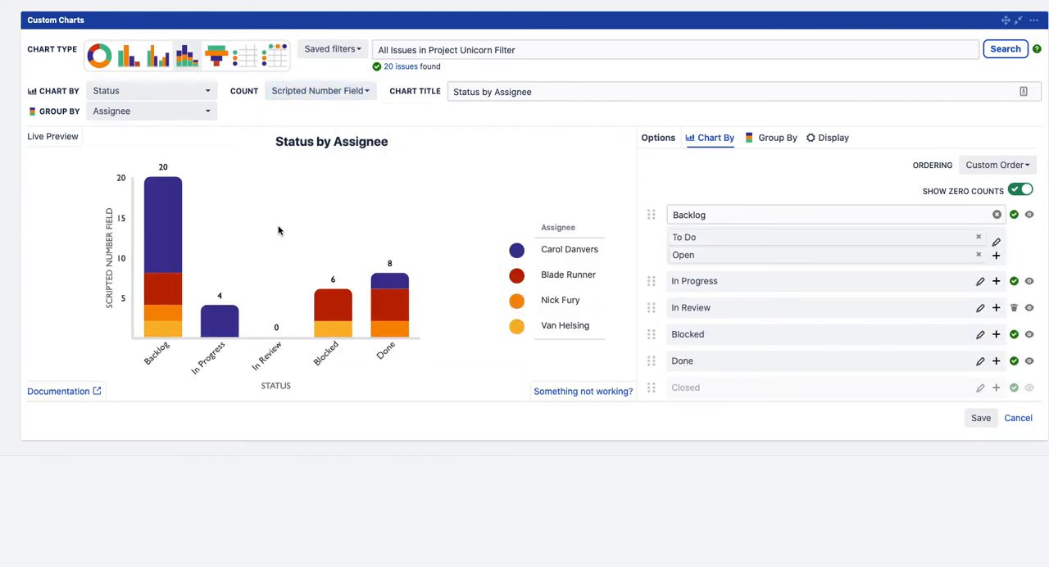
{"action": "mouse_move", "coordinate": [364, 184]}
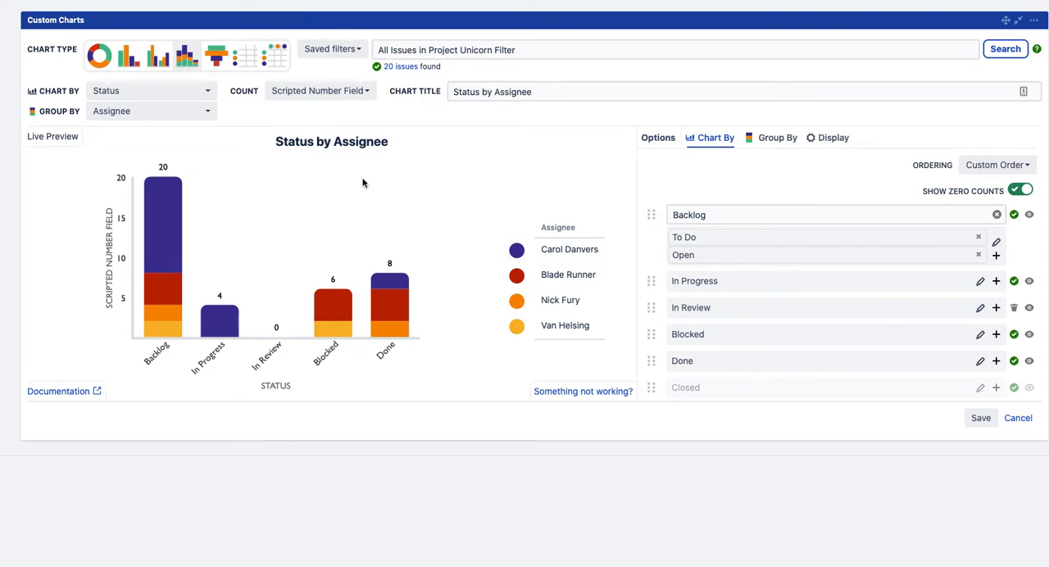
Choose the donut chart type and chart issues by the RAG field.
{"action": "left_click", "coordinate": [99, 56]}
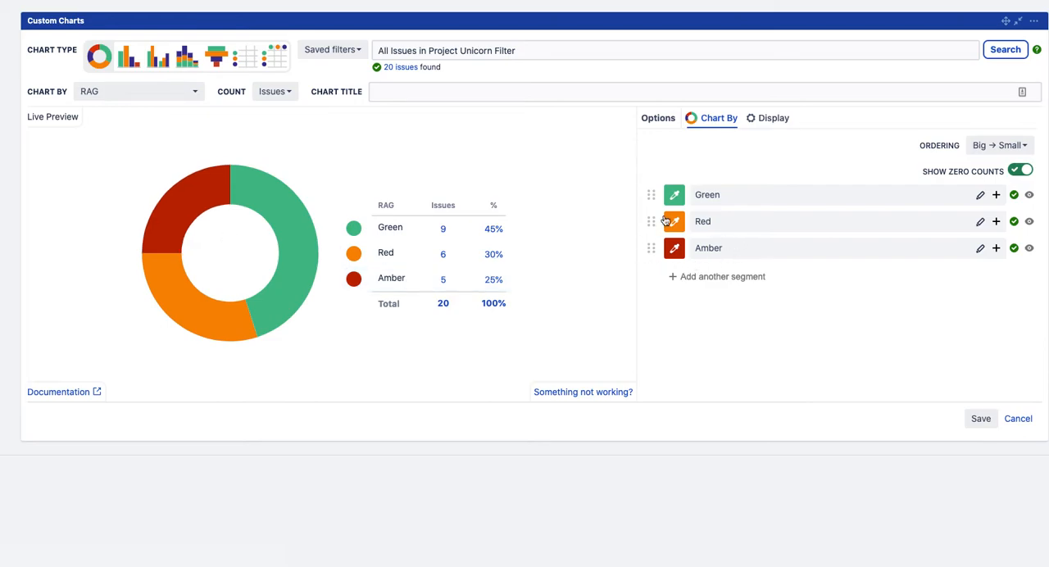
{"action": "type", "text": "RA"}
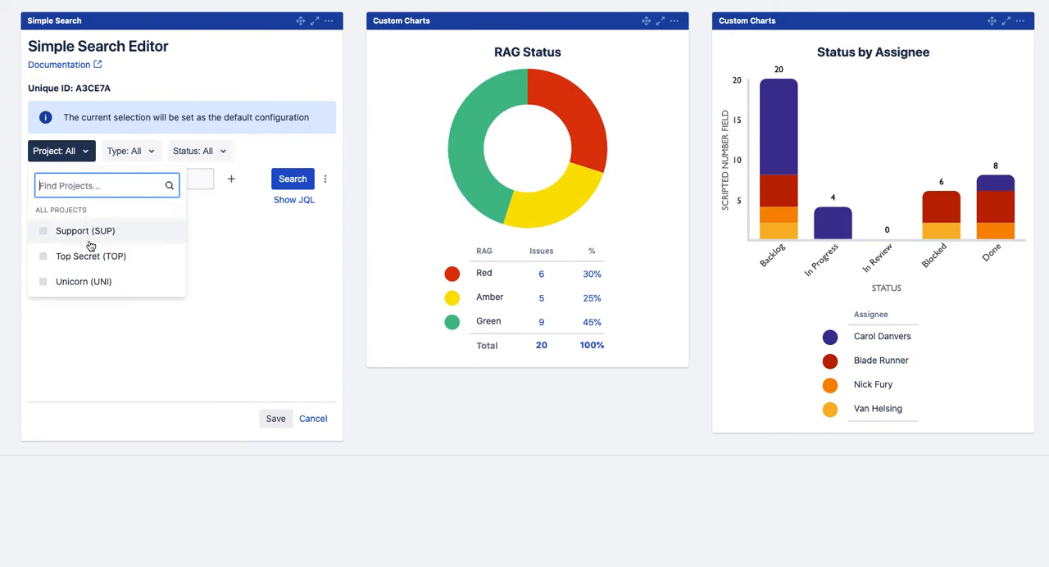
Default the Simple Search gadget to the Unicorn (UNI) project, save it, and filter text by 'tea'.
{"action": "left_click", "coordinate": [82, 281]}
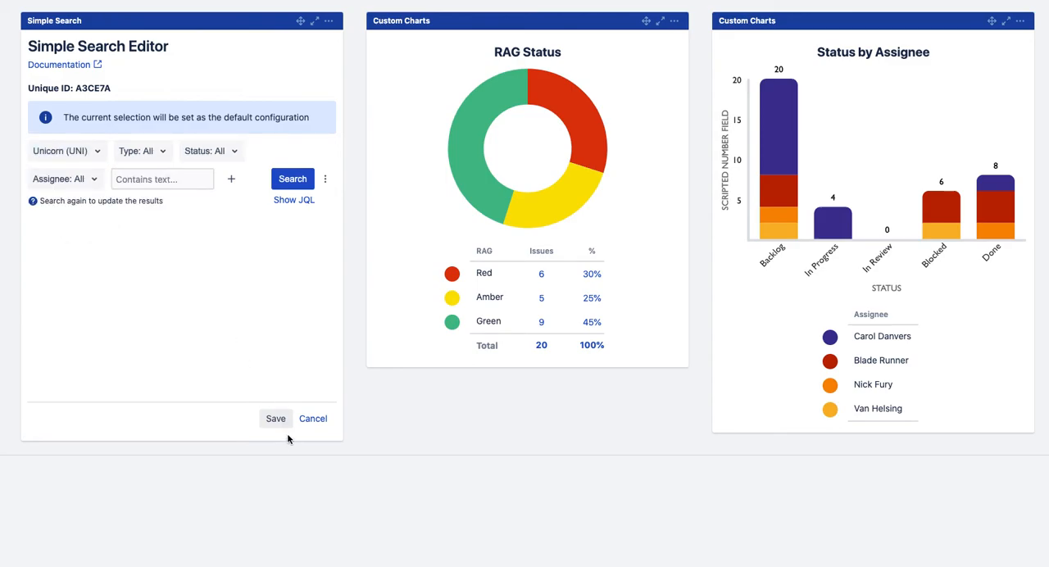
{"action": "left_click", "coordinate": [275, 418]}
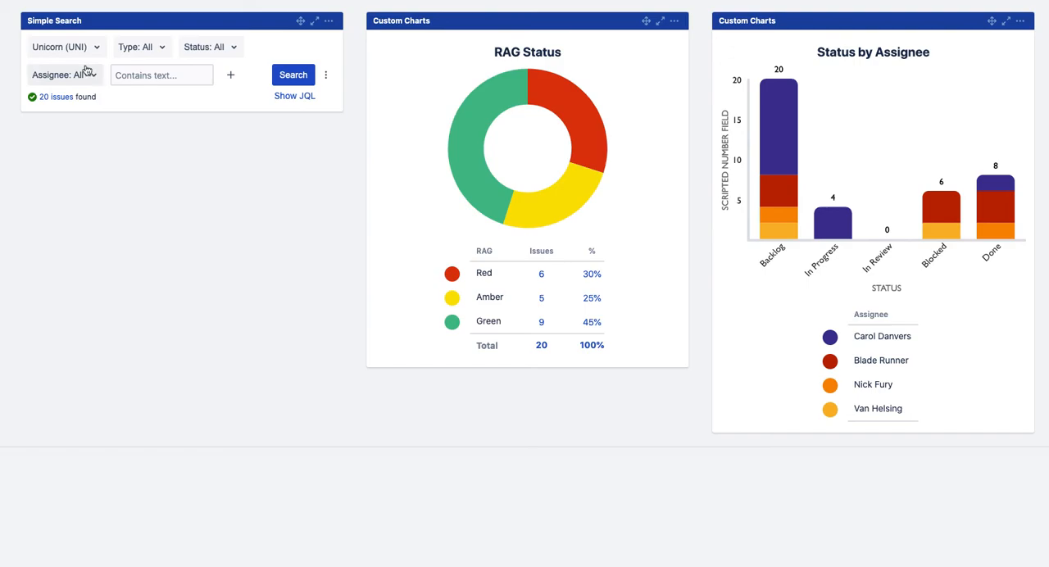
{"action": "type", "text": "tea"}
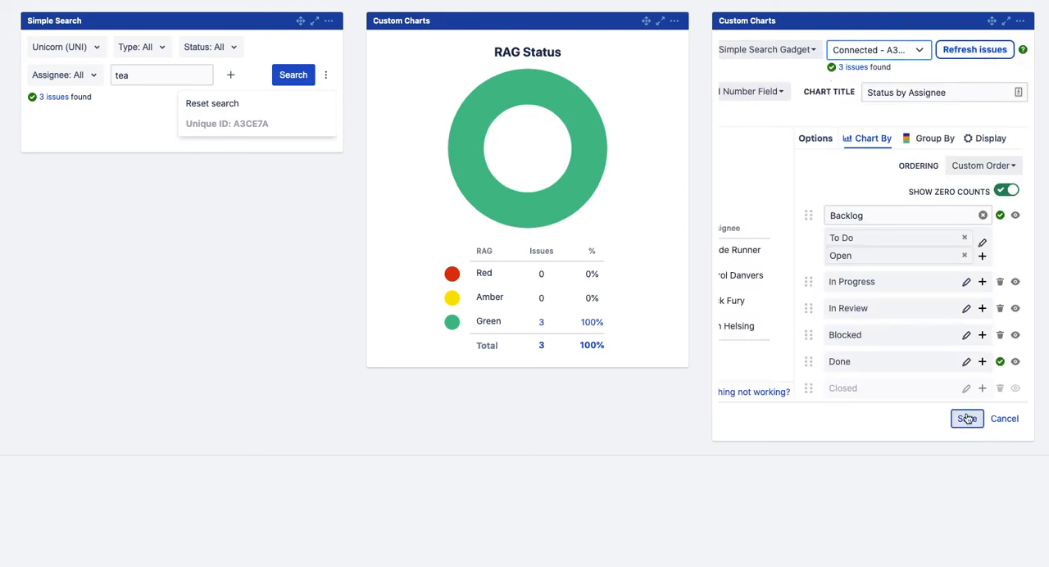
Save the Status by Assignee chart with Simple Search Gadget as its source.
{"action": "left_click", "coordinate": [967, 419]}
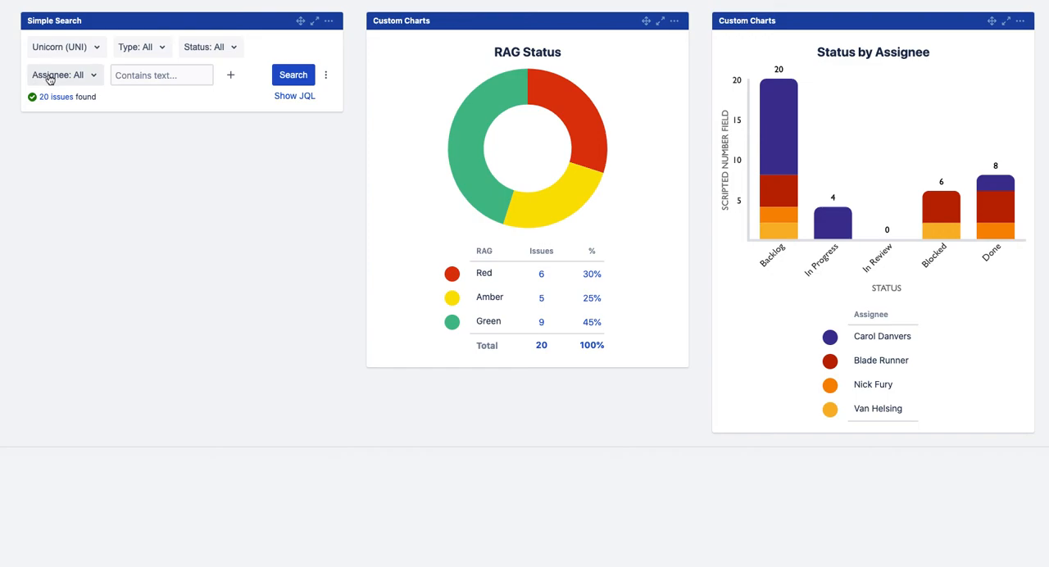
{"action": "mouse_move", "coordinate": [218, 167]}
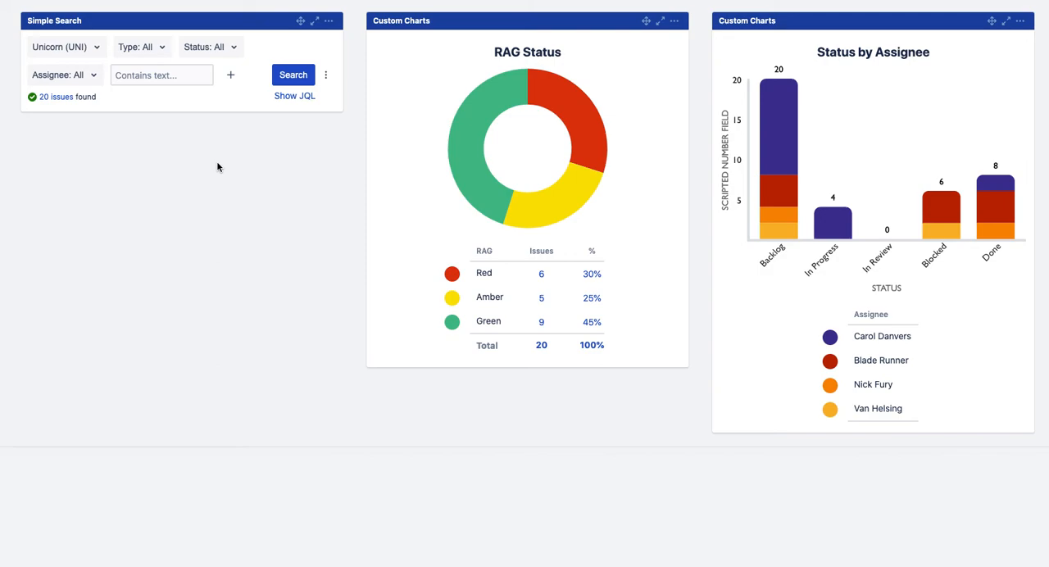